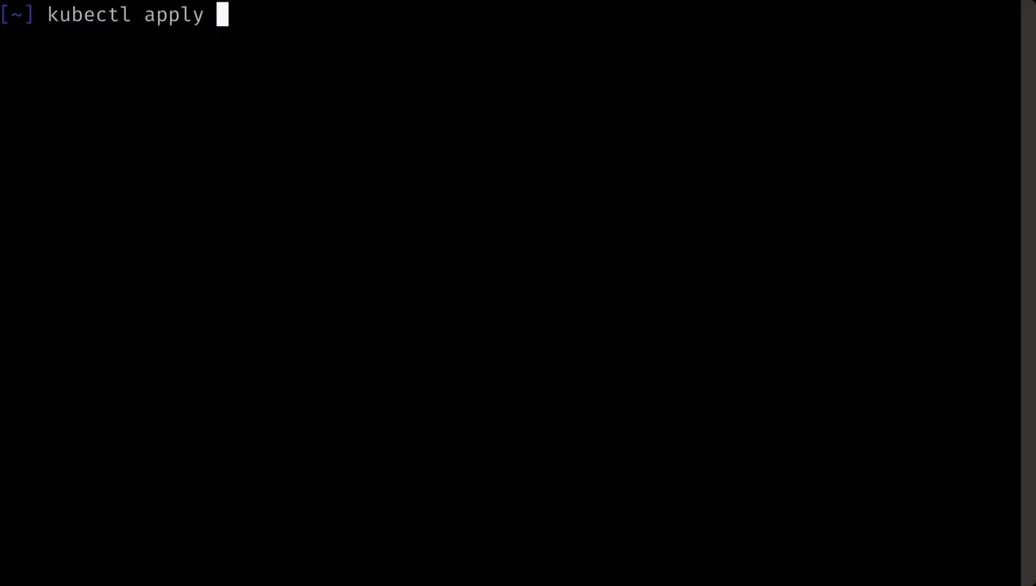
Apply terraform-helm/example/workspace_registry.yaml to create the greetings Workspace in preprod
type("-f")
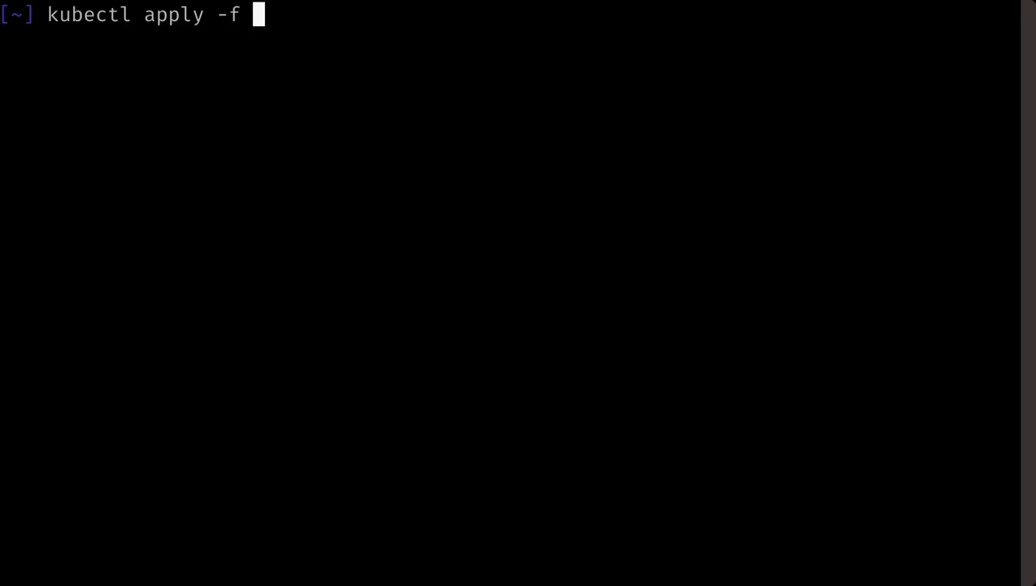
type("terraform-helm")
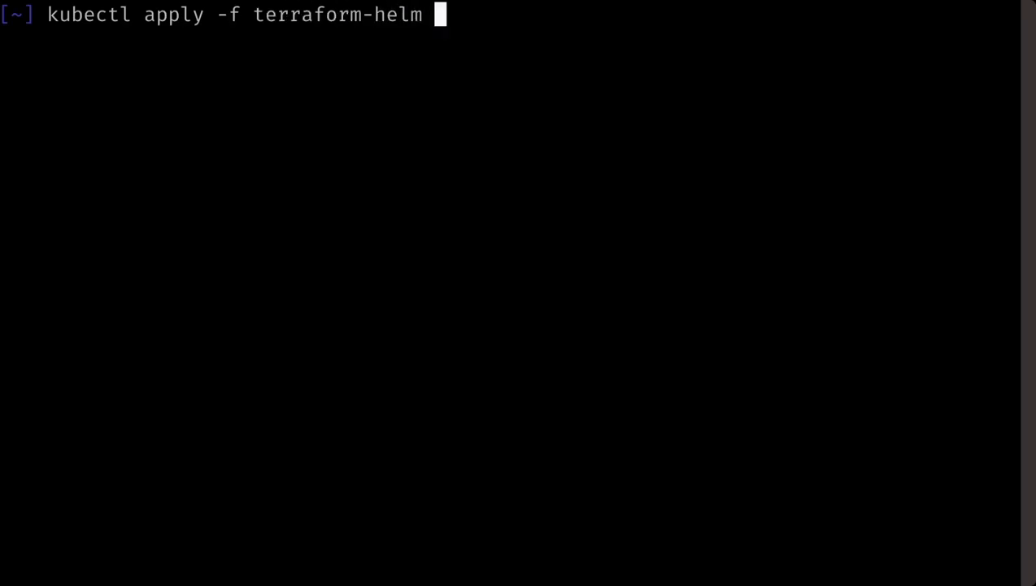
type("/example/wo")
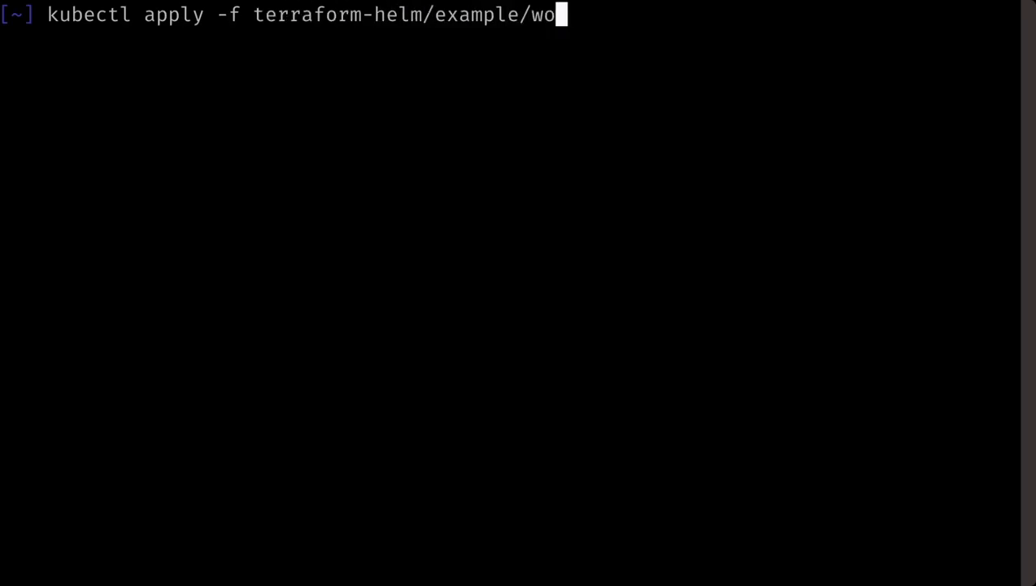
type("rkspace_registry.yaml -n preprod")
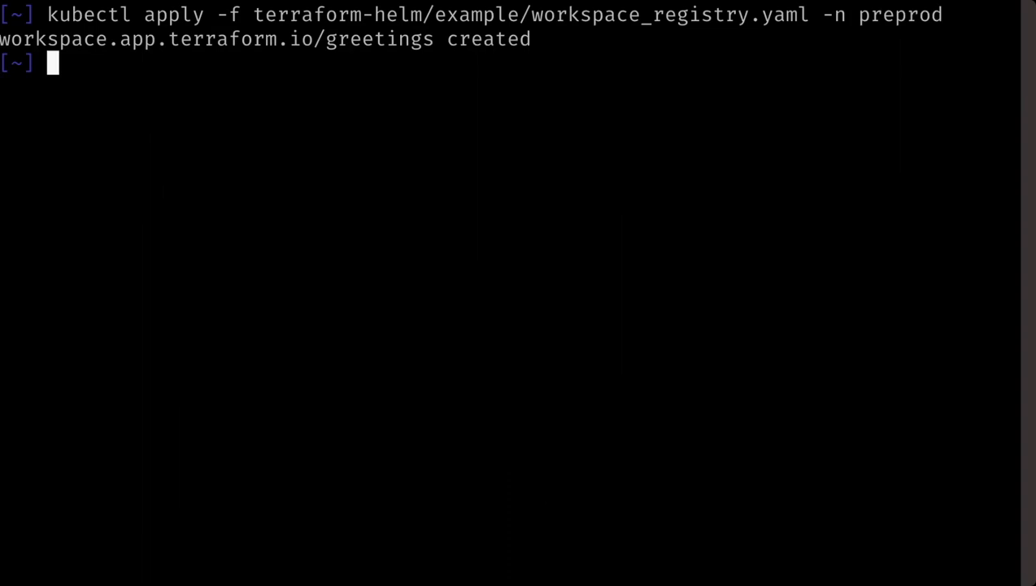
Describe the greetings workspace in preprod, showing its applied run and greetings.fifo queue URL
type("kubectl desc")
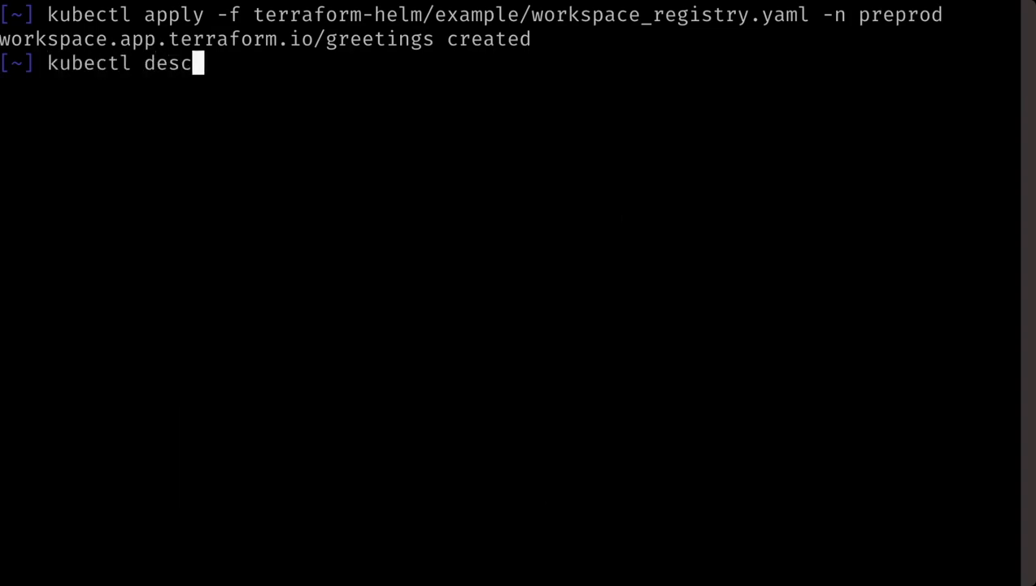
type("ribe -n preprod works")
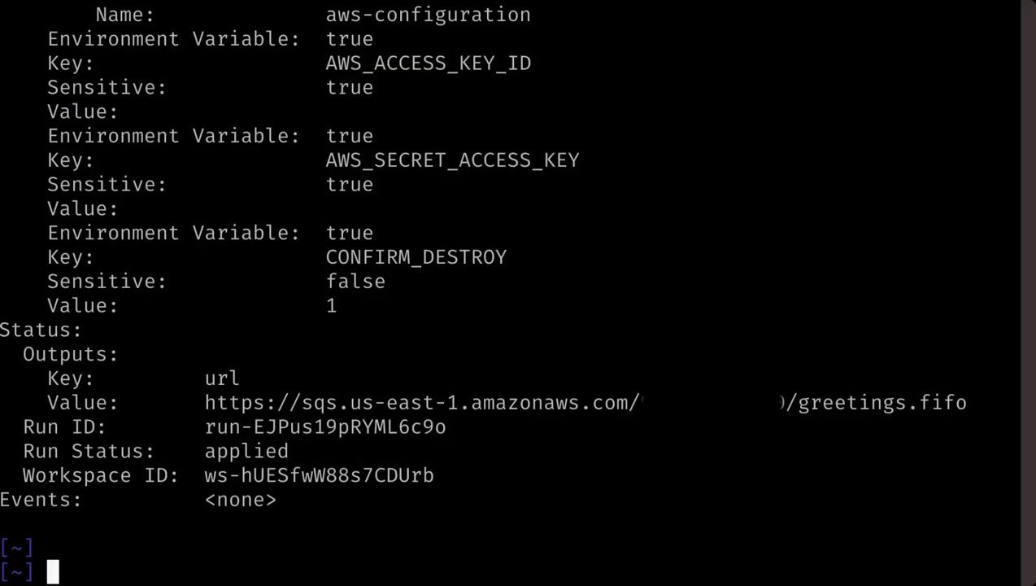
type("kubectl ed")
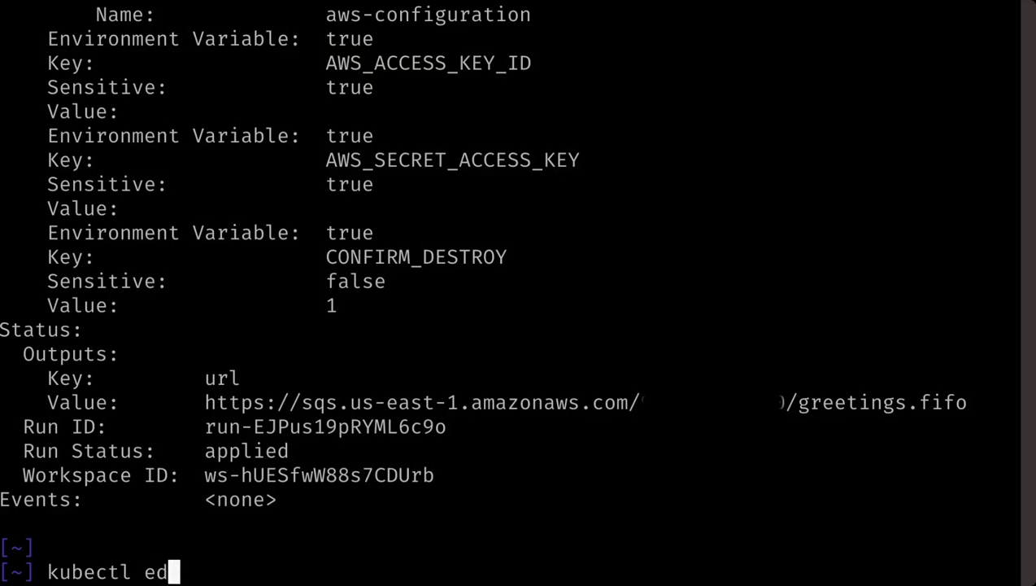
Edit the greetings workspace in vim and rename its queue to hello
type("it -n preprod works")
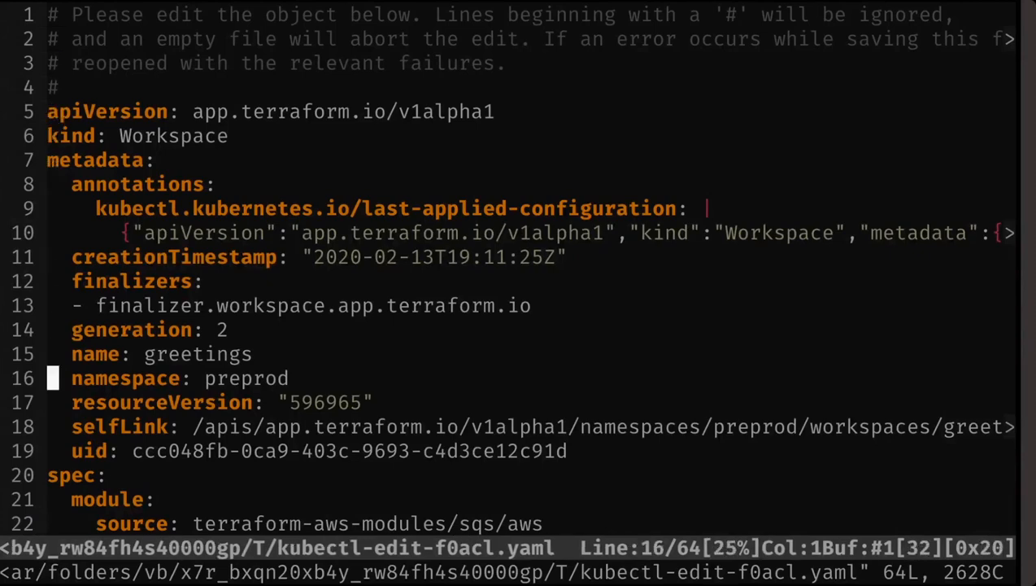
scroll("down", 3)
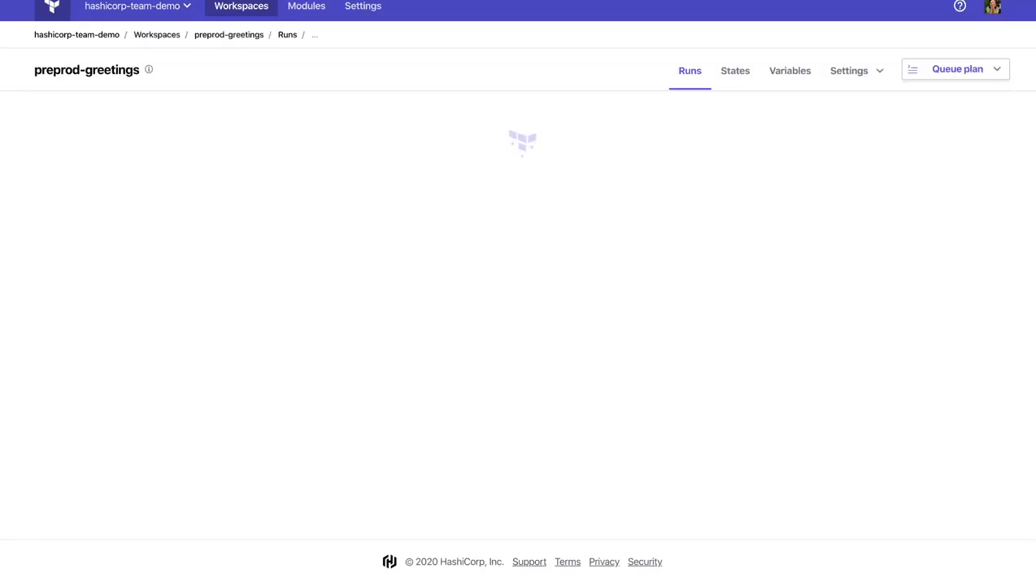
View the preprod-greetings variables in Terraform Cloud, where name is now hello.fifo
left_click(789, 72)
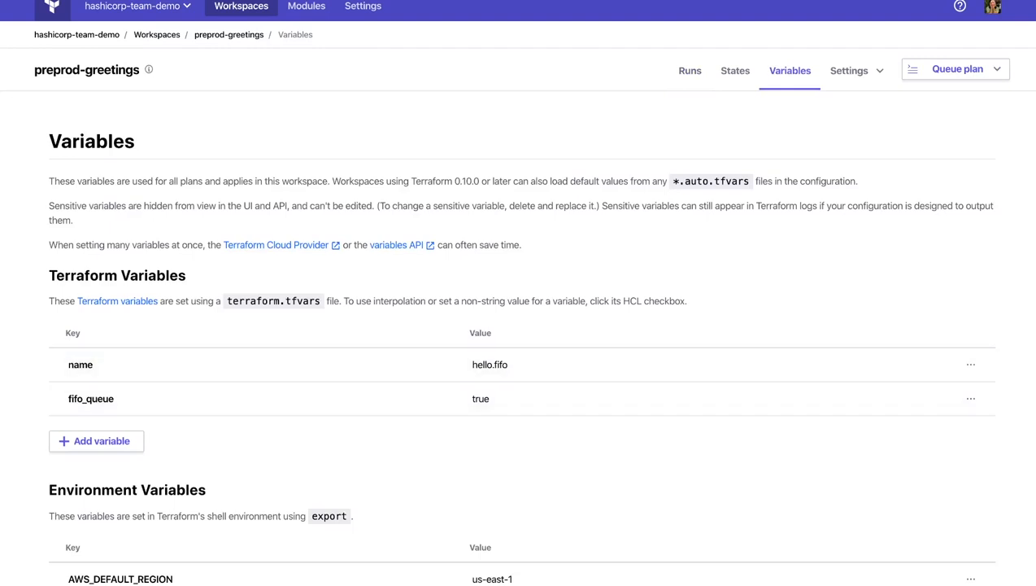
left_click(690, 70)
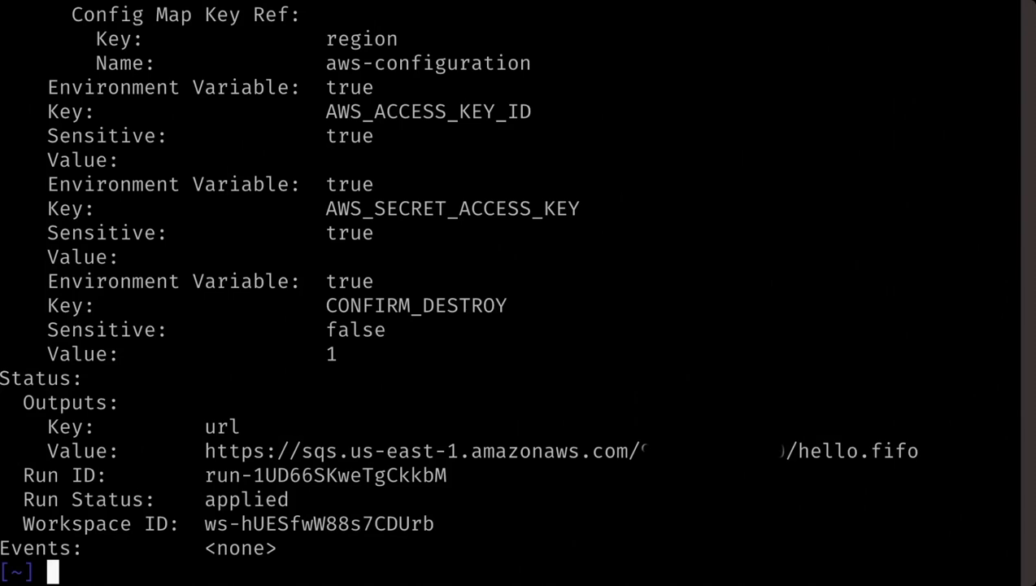
Describe the greetings workspace again to check the hello.fifo queue URL output
type("kubectl de")
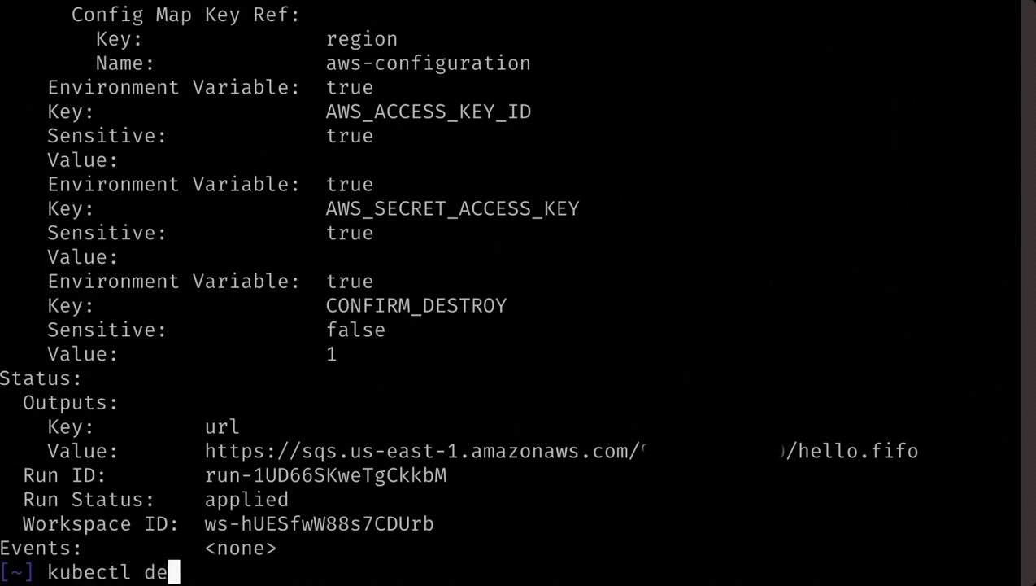